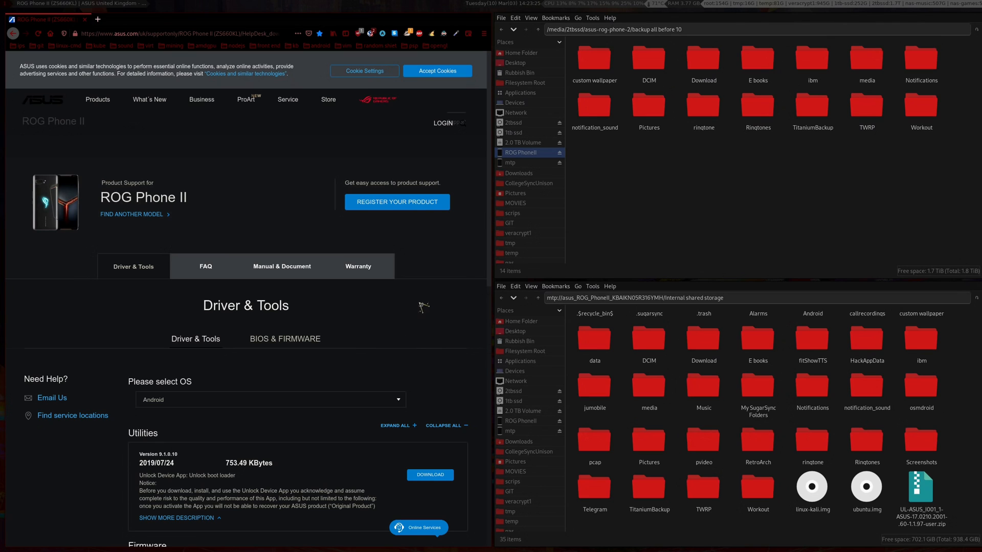
Scroll the ROG Phone II Driver & Tools page to the 2.25 GB firmware WW-17.0210.2001.60 entry
scroll(down, 3)
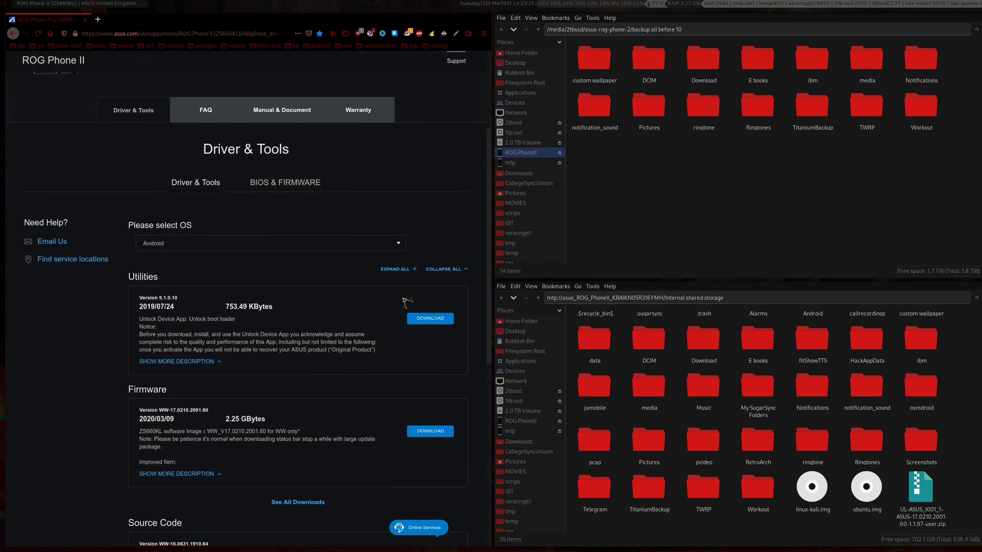
scroll(down, 3)
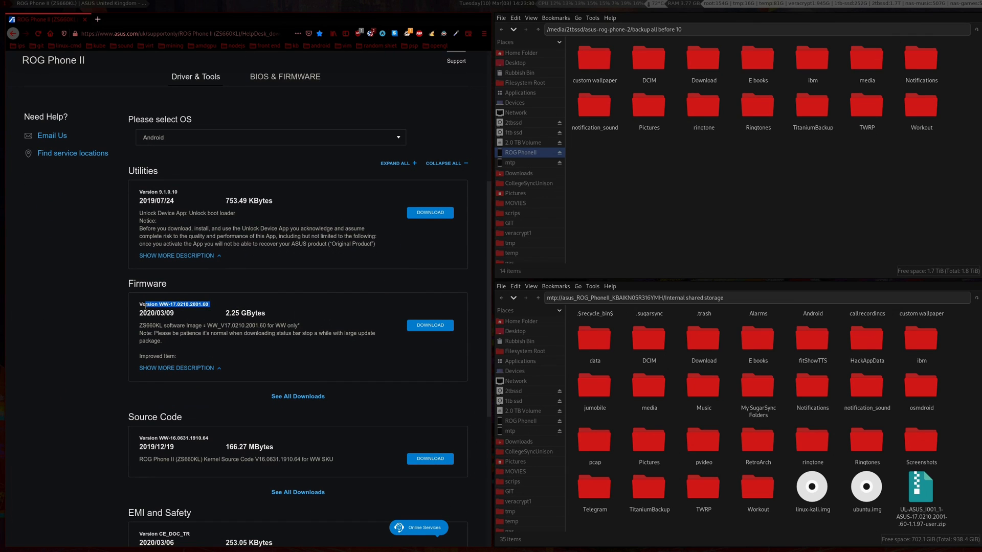
scroll(up, 3)
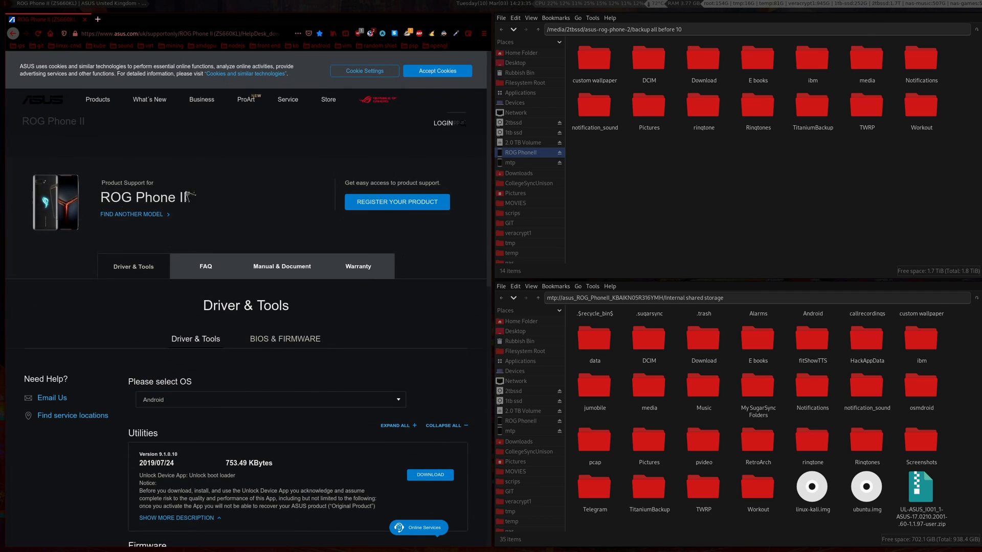
scroll(down, 3)
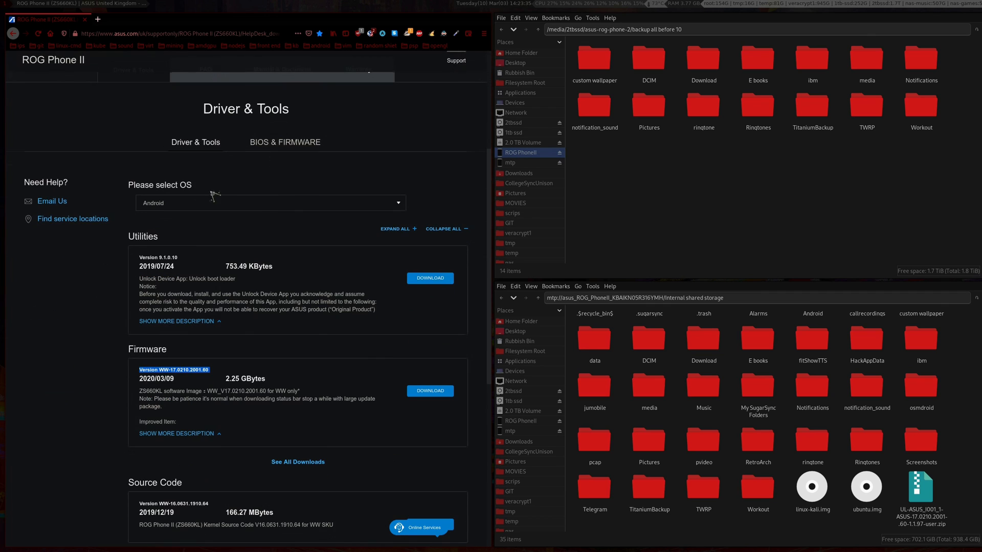
scroll(down, 3)
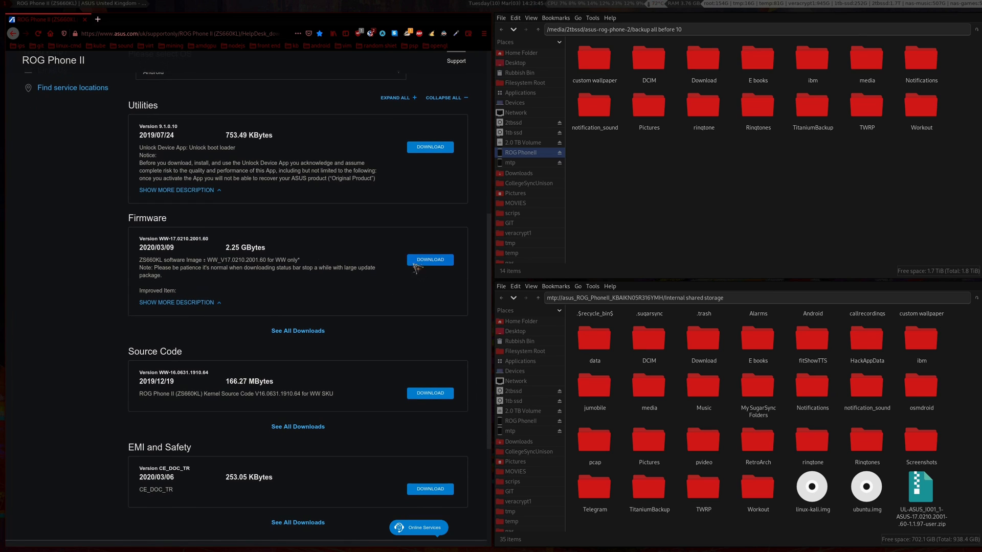
mouse_move(746, 401)
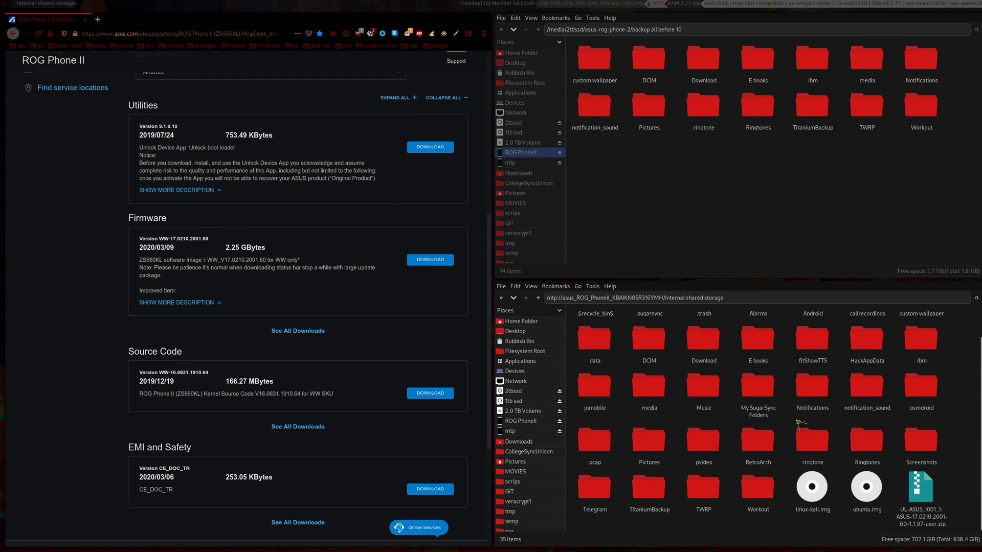
click(920, 489)
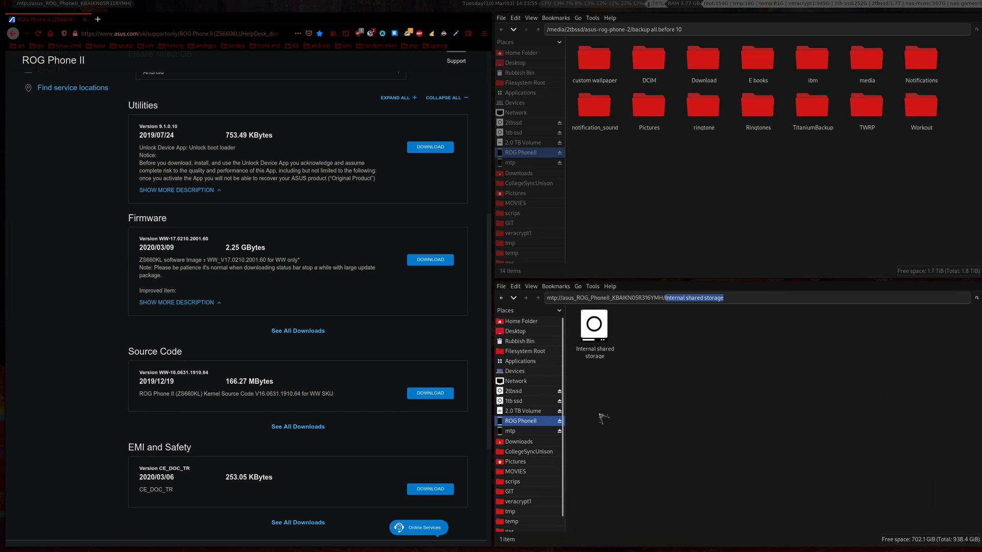
double_click(593, 324)
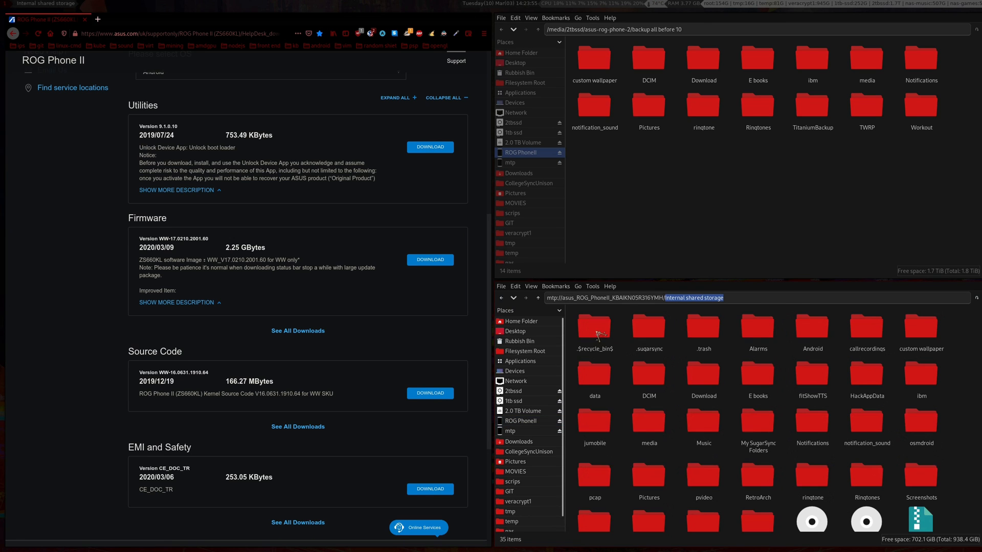